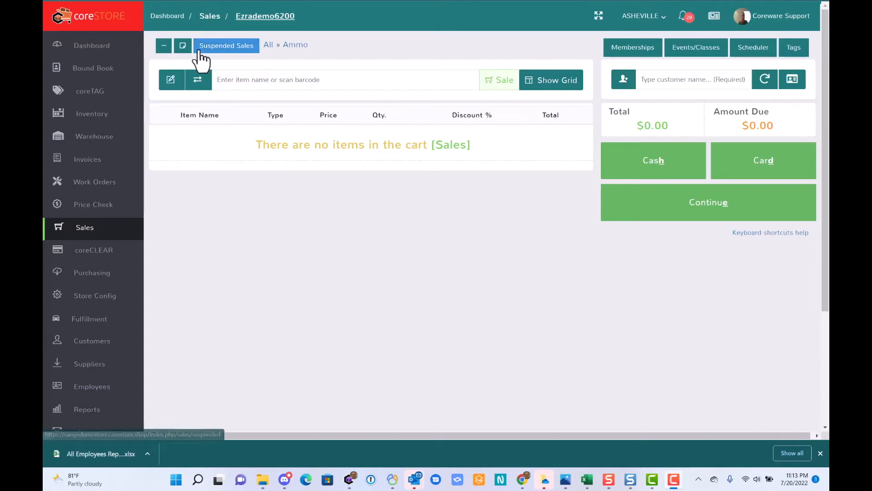
Enable Split Items By Line from the extra sales options menu
left_click(164, 45)
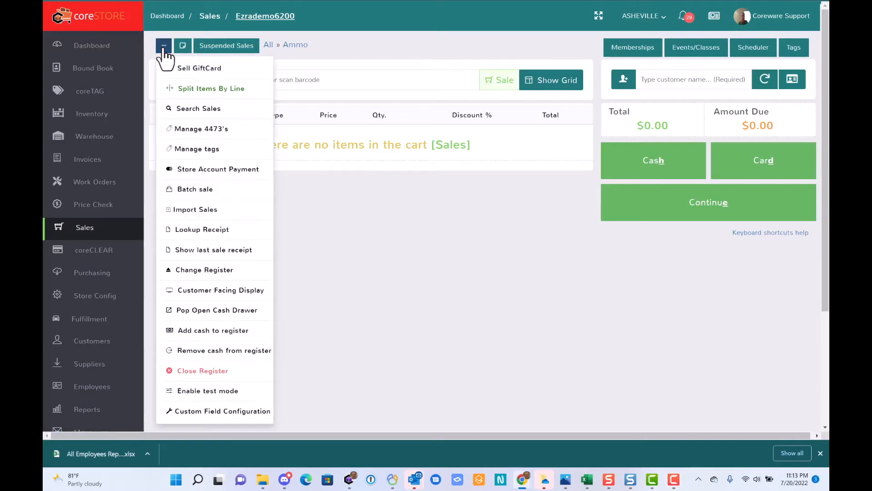
mouse_move(195, 88)
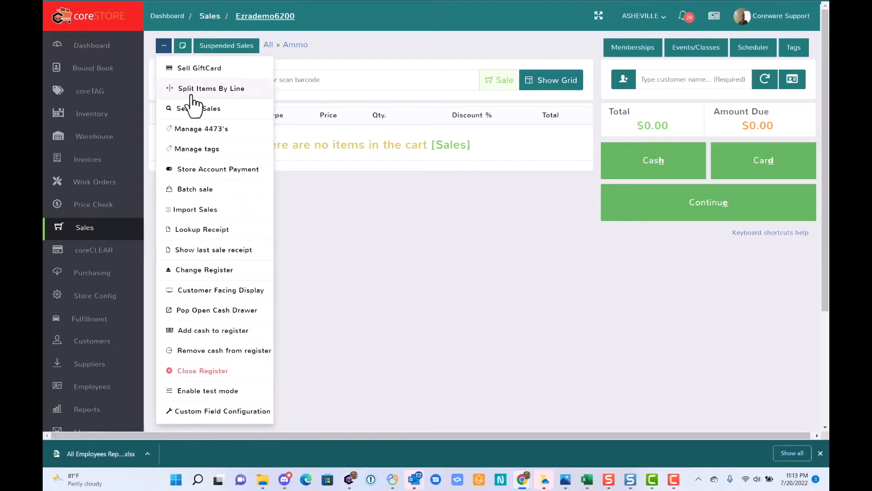
left_click(164, 45)
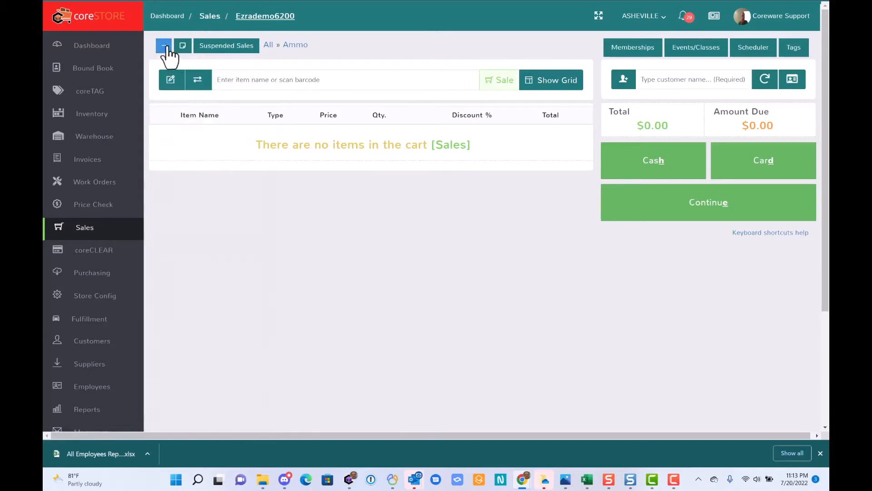
left_click(164, 45)
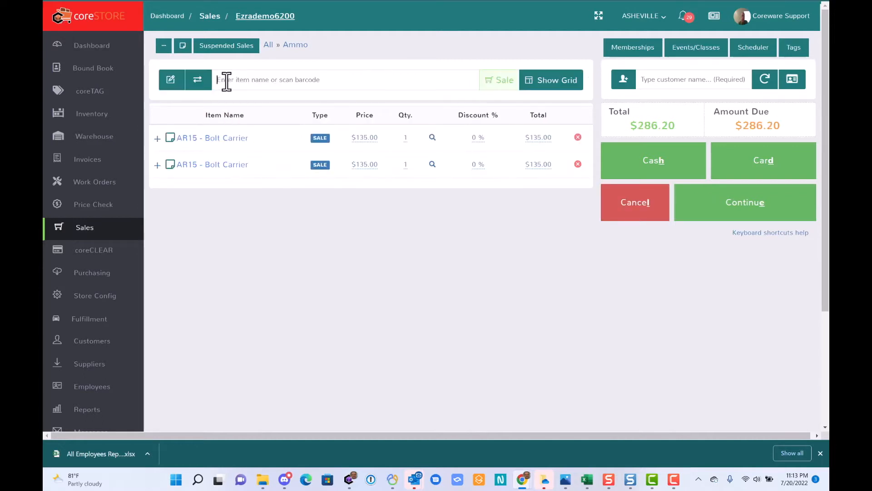
Reprice the second AR15 Bolt Carrier line to $125.00, leaving $275.60 due
left_click(366, 137)
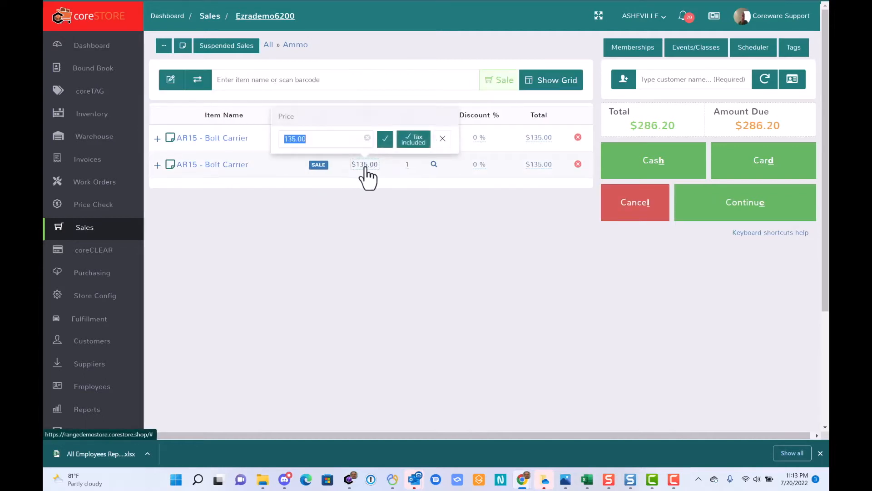
left_click(385, 139)
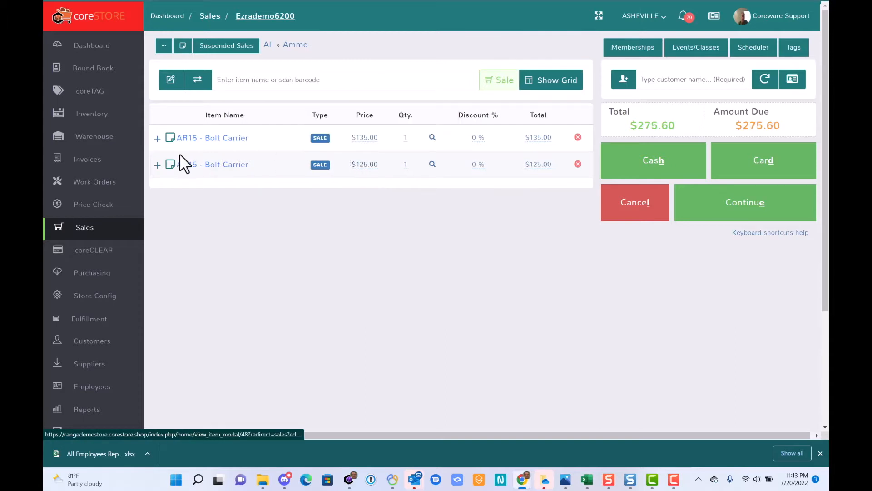
Add a third AR15 Bolt Carrier at $135.00 via barcode 123456789, totaling $418.70
type("123456789")
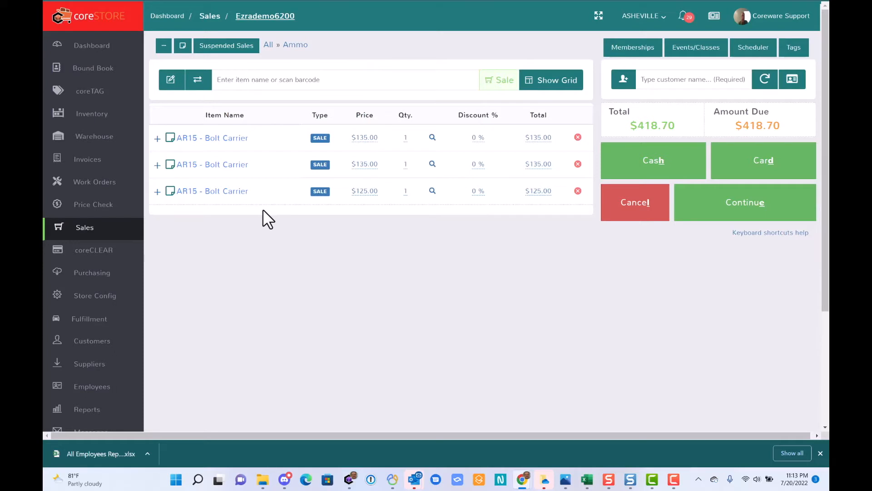
left_click(346, 79)
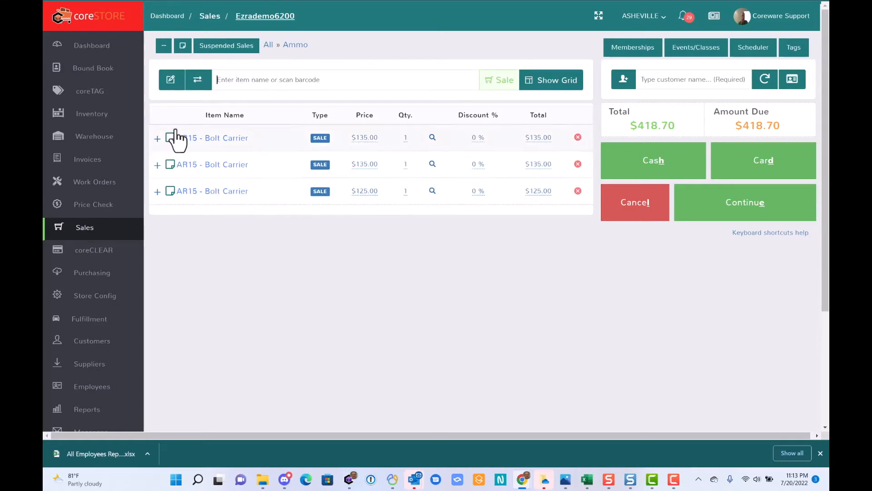
left_click(164, 46)
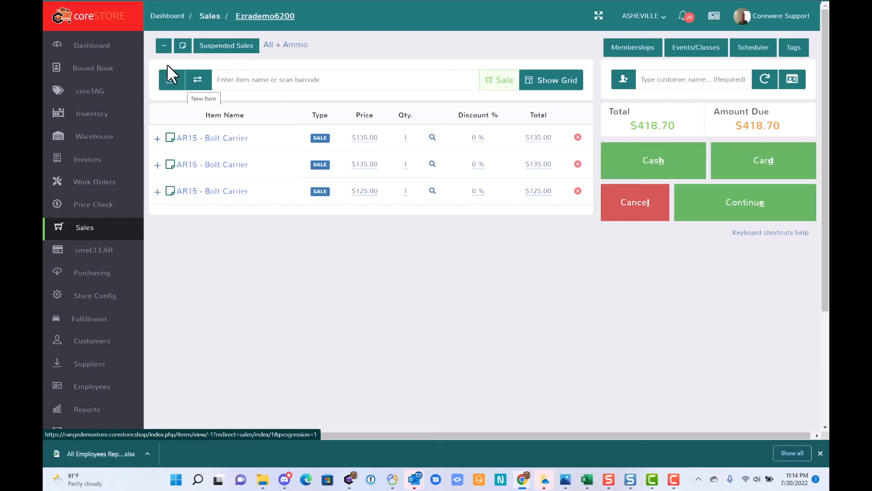
left_click(163, 45)
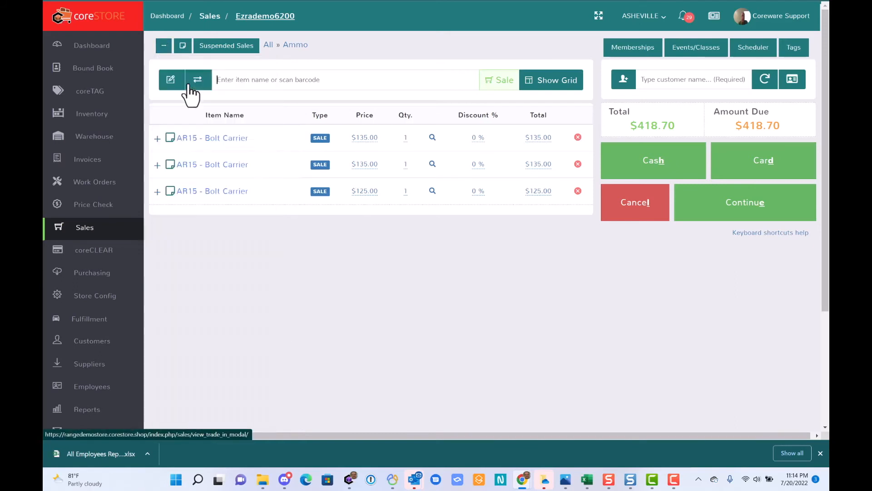
mouse_move(320, 284)
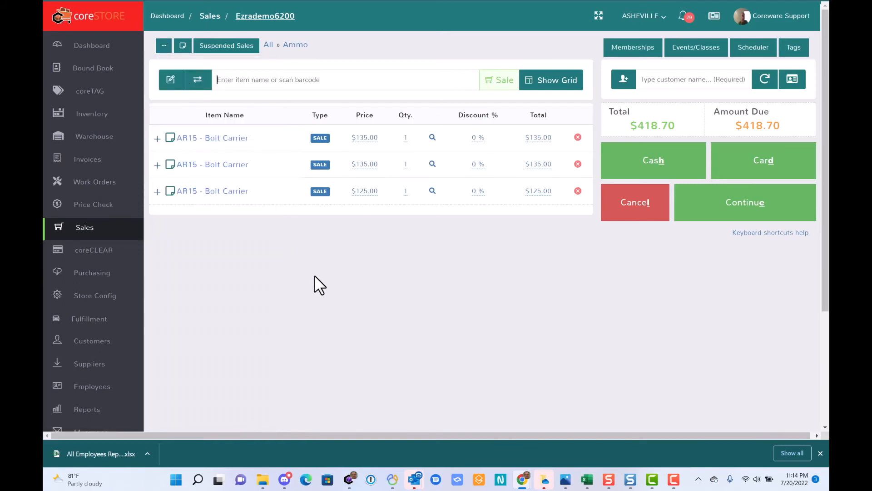